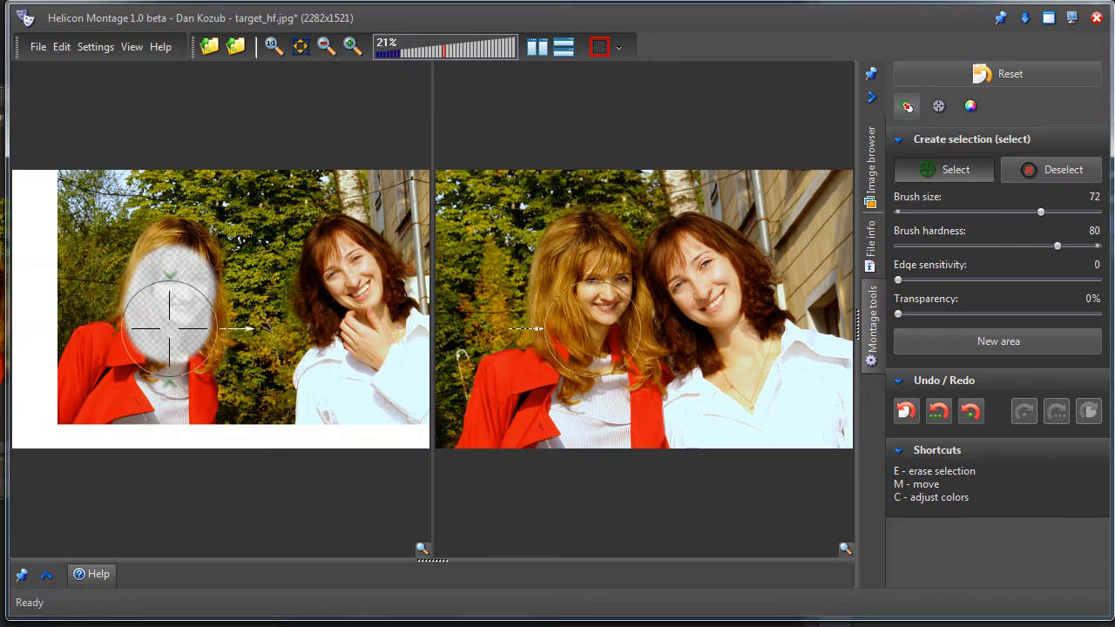
# Brush the blonde woman's head and red jacket from the source photo into the target.
pyautogui.moveTo(169, 327); pyautogui.dragTo(140, 401)
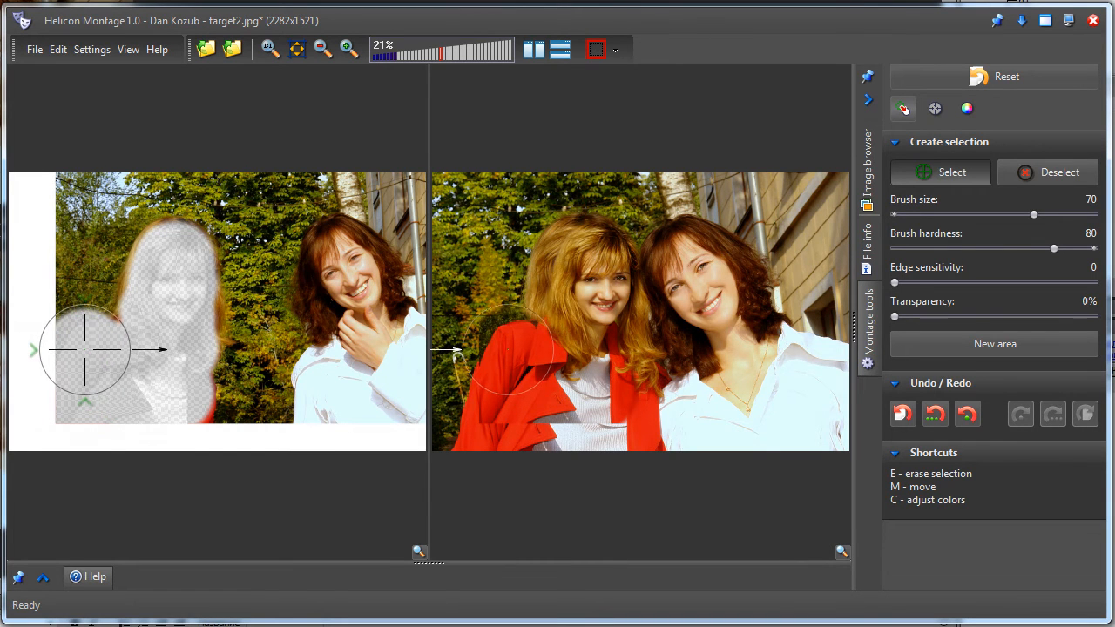
# Raise edge sensitivity to about 82 and add the blonde woman's shoulders and white top.
pyautogui.moveTo(894, 282); pyautogui.dragTo(914, 282)
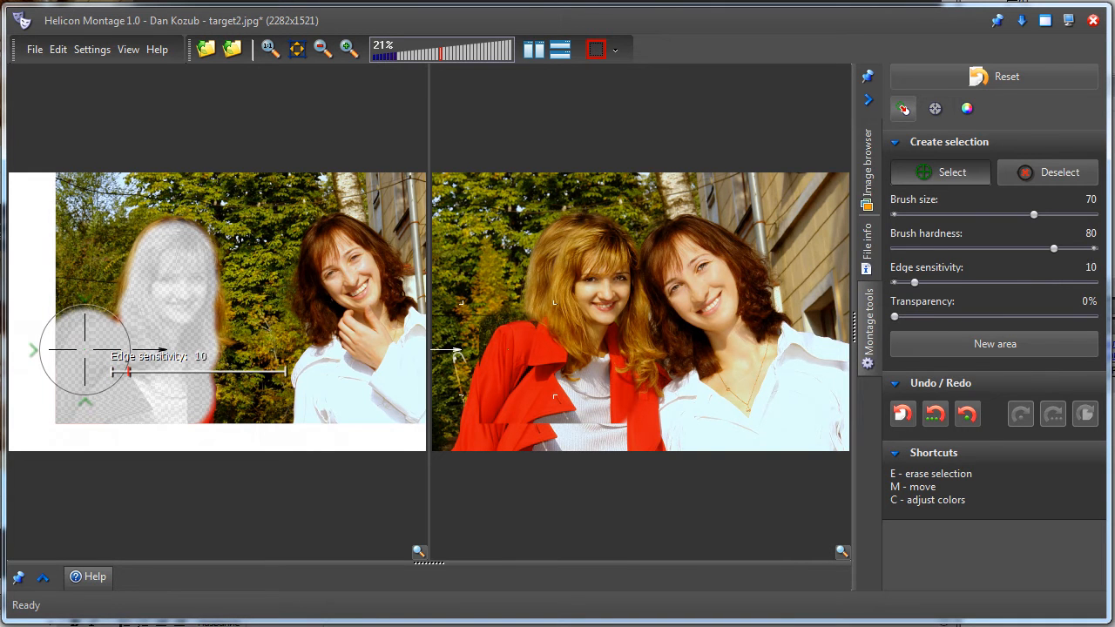
pyautogui.moveTo(914, 281); pyautogui.dragTo(966, 281)
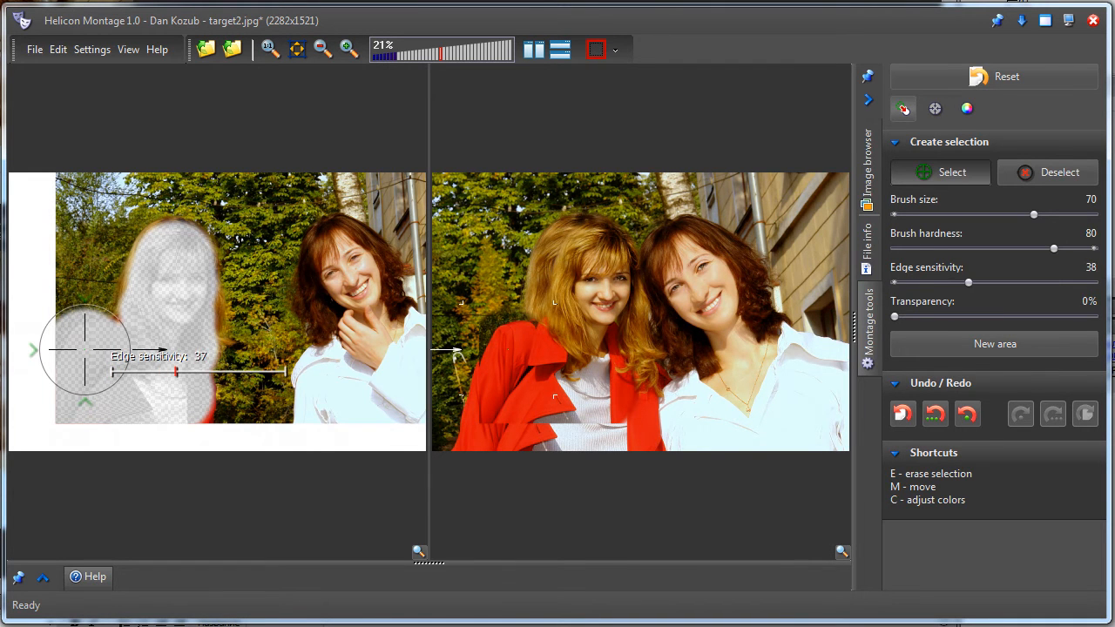
pyautogui.moveTo(968, 282); pyautogui.dragTo(1012, 282)
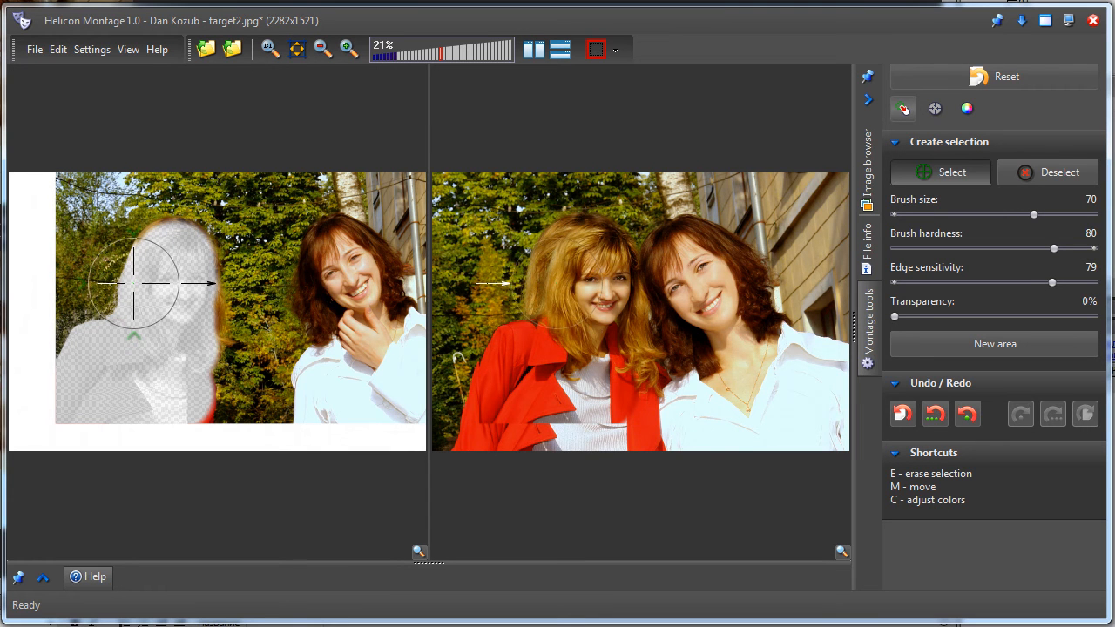
pyautogui.moveTo(1051, 282); pyautogui.dragTo(1057, 282)
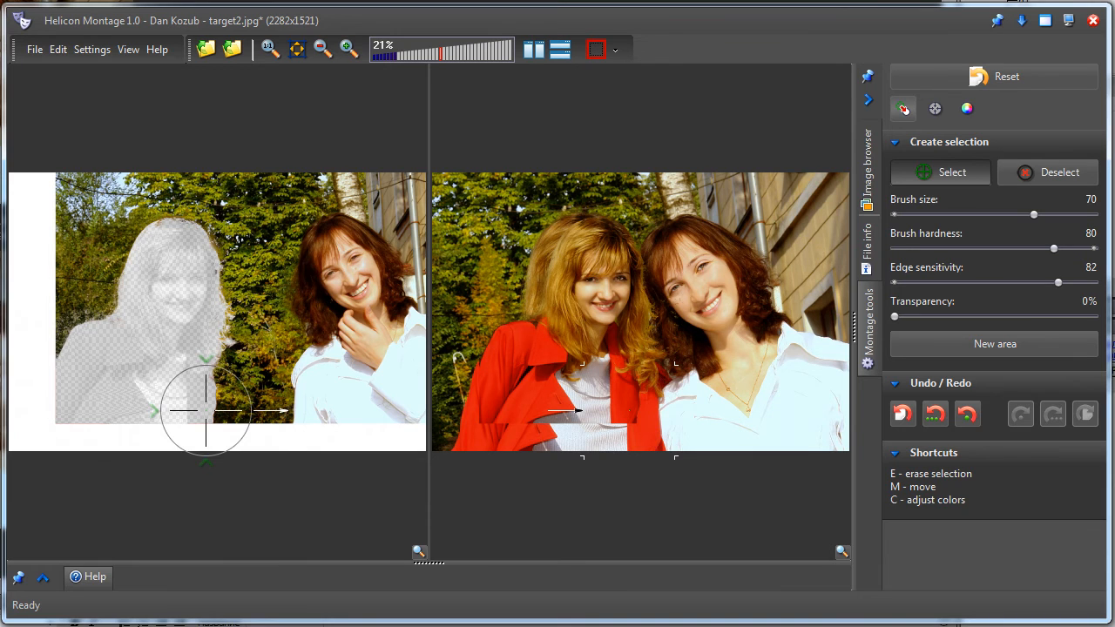
pyautogui.click(934, 108)
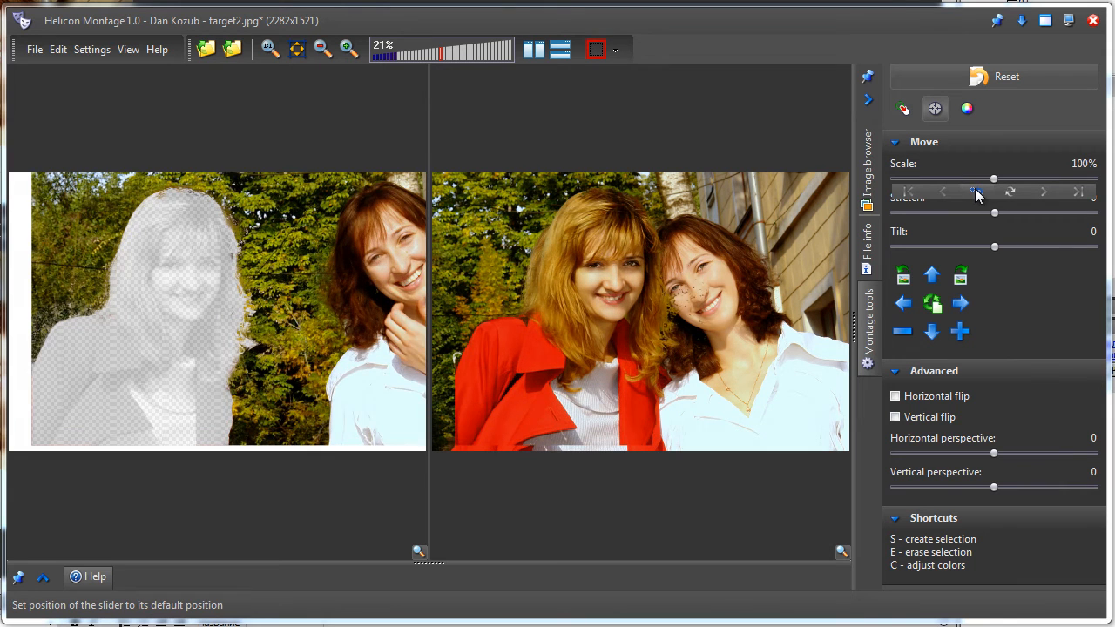
pyautogui.moveTo(975, 192)
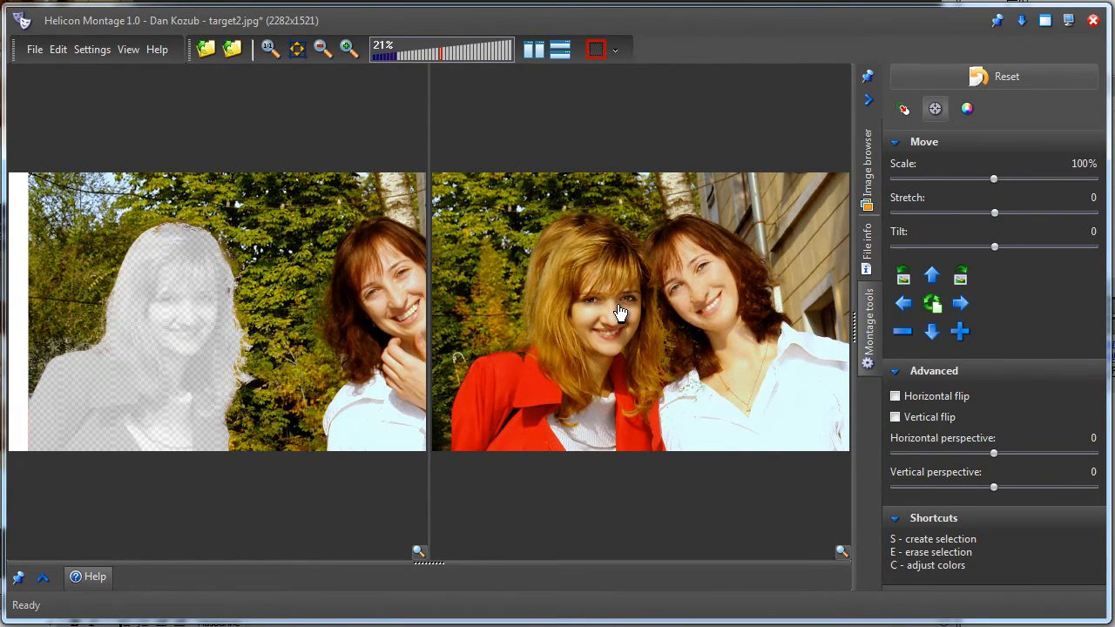
# Use a hardness-40, sensitivity-59 brush to add the blonde woman's loose hair edges.
pyautogui.click(903, 108)
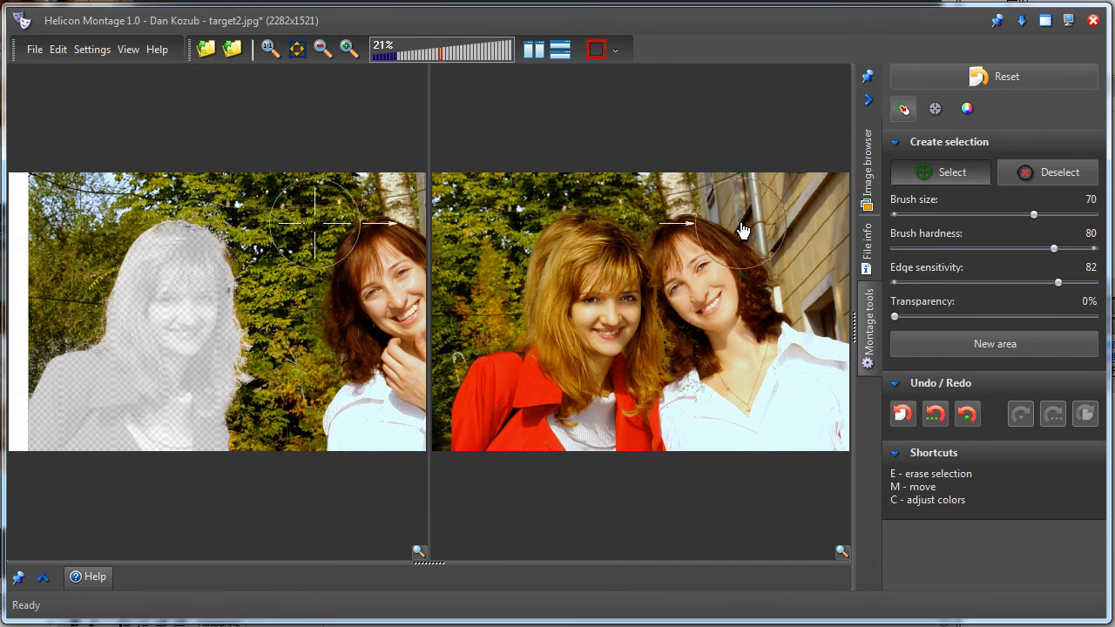
pyautogui.moveTo(1054, 248); pyautogui.dragTo(975, 249)
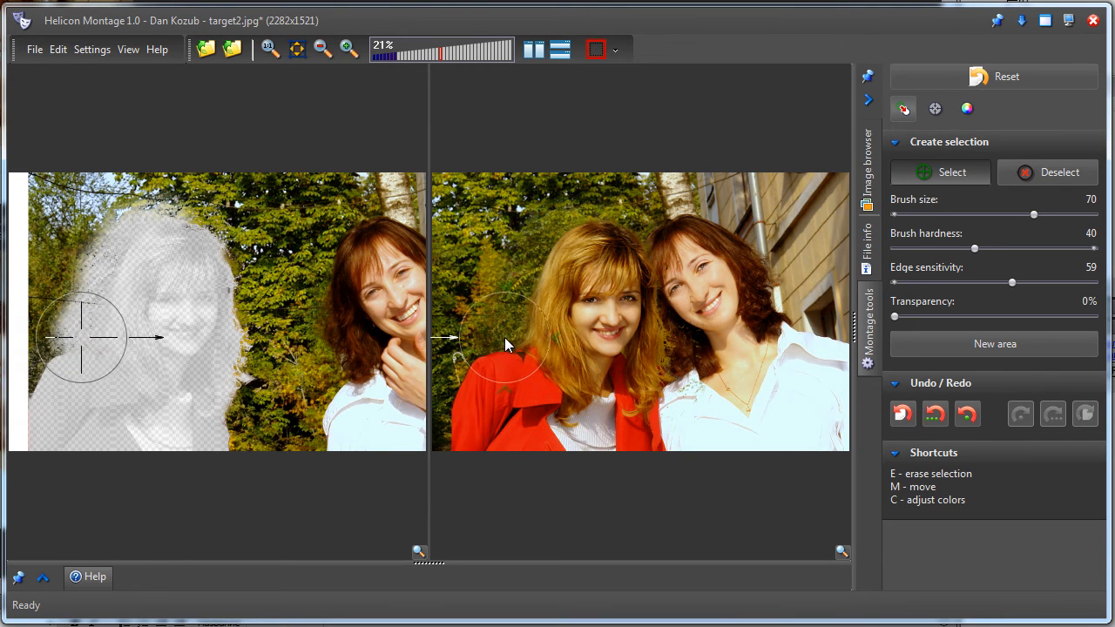
pyautogui.click(505, 344)
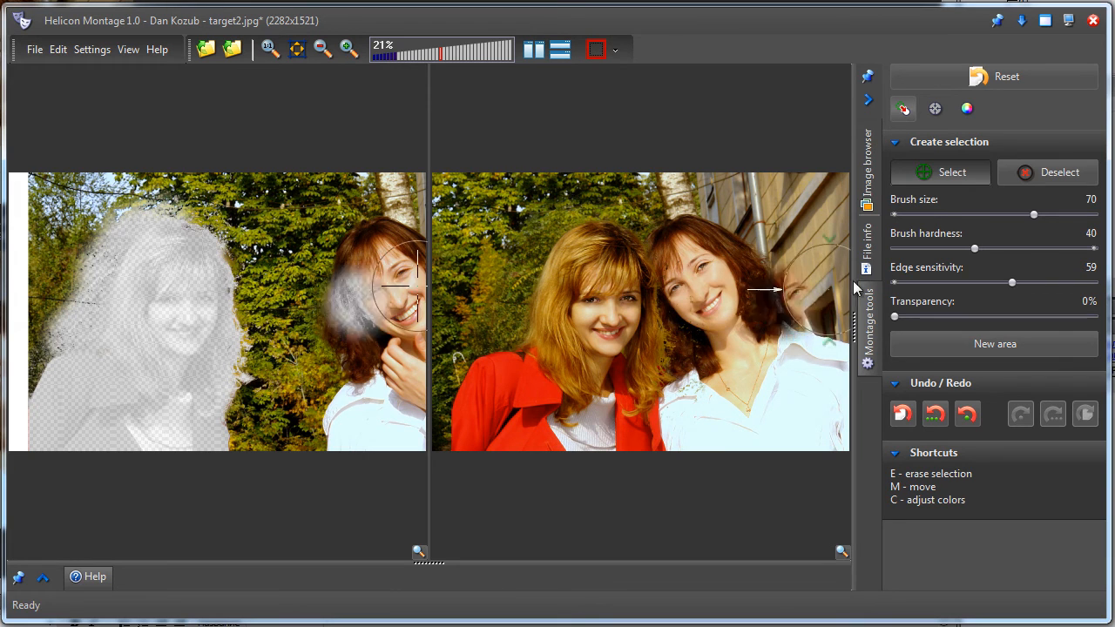
# Erase the stray patch on the brunette's face, then switch to Deselect at brush size 30.
pyautogui.click(1047, 171)
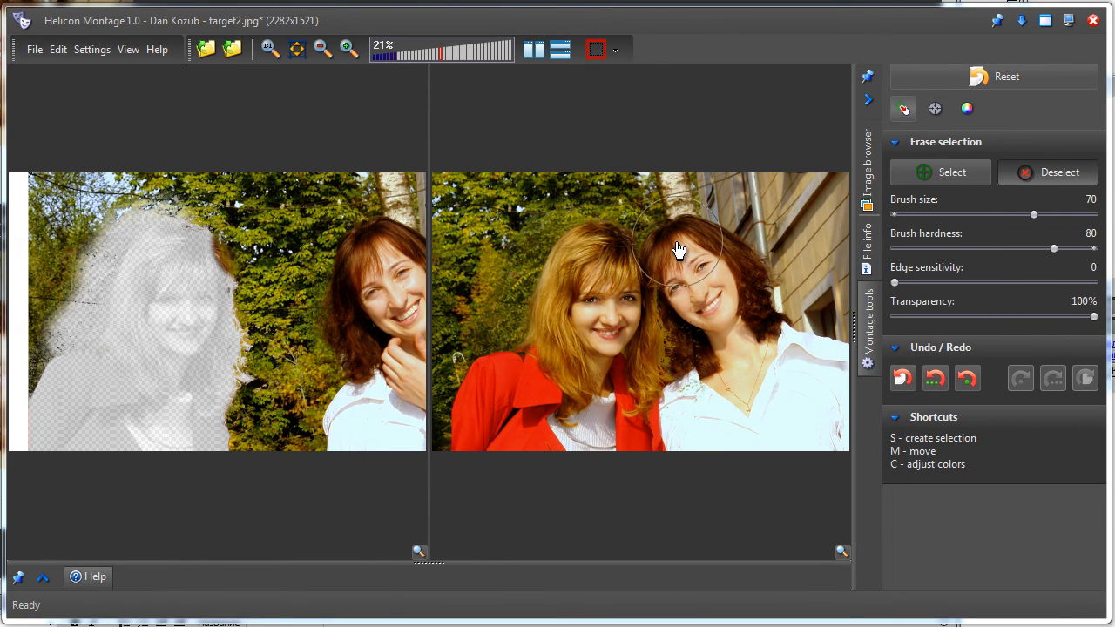
pyautogui.moveTo(701, 300)
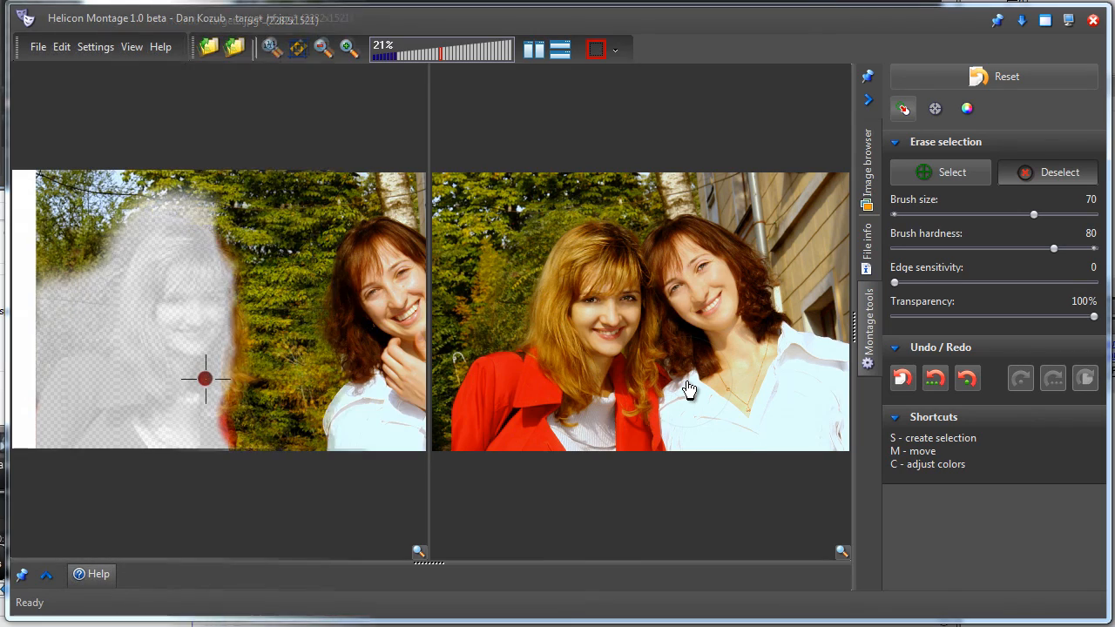
pyautogui.click(903, 106)
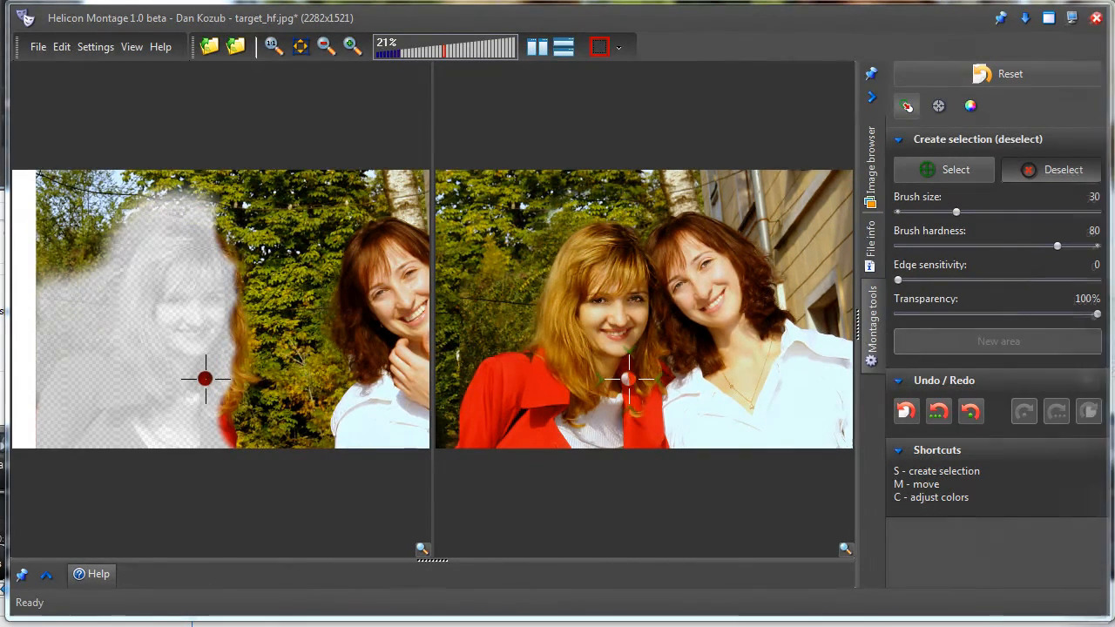